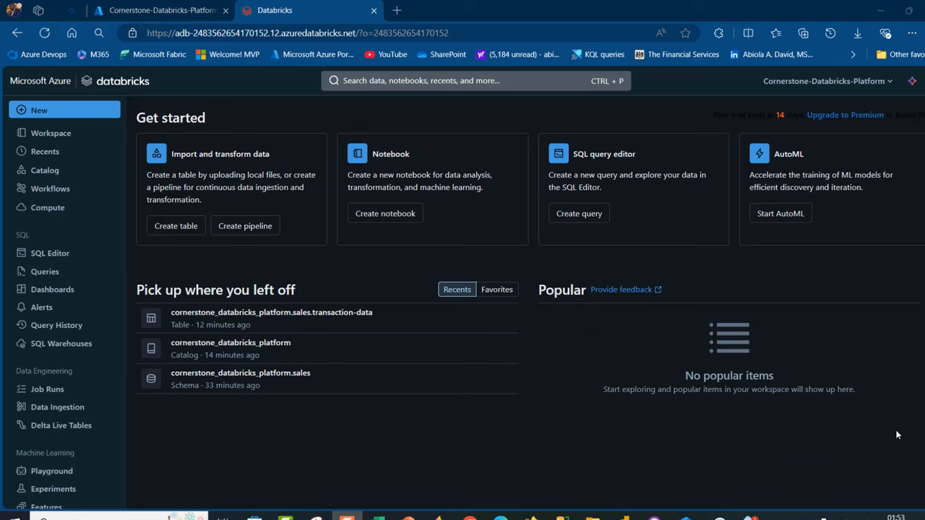
mouse_move(509, 457)
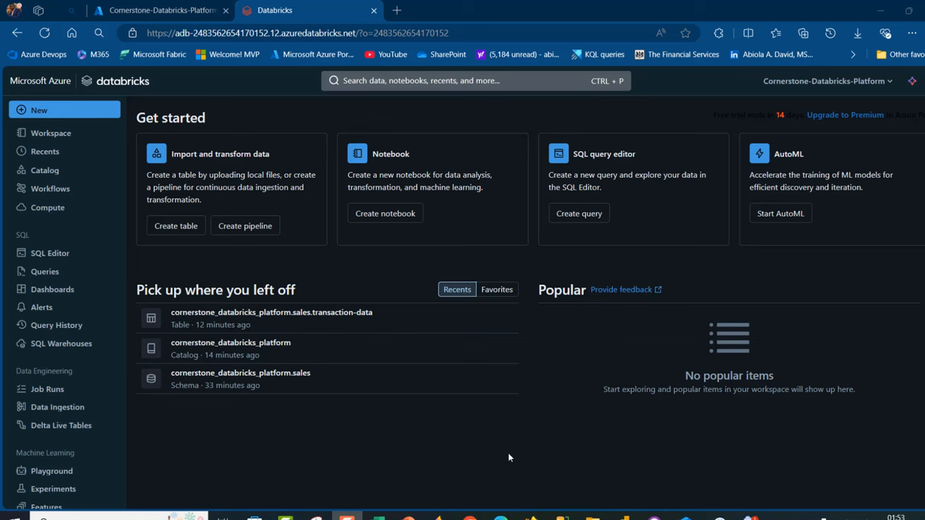
- Show the Compute page listing the running Cornerstone-Cluster
left_click(47, 208)
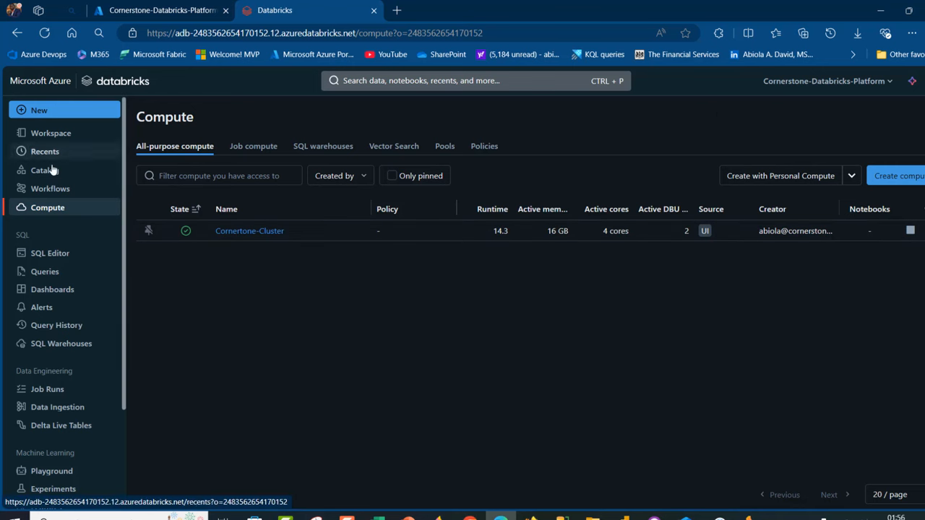
- Browse the catalog to cornerstone_databricks_platform's sales schema and its transaction-data table
left_click(43, 171)
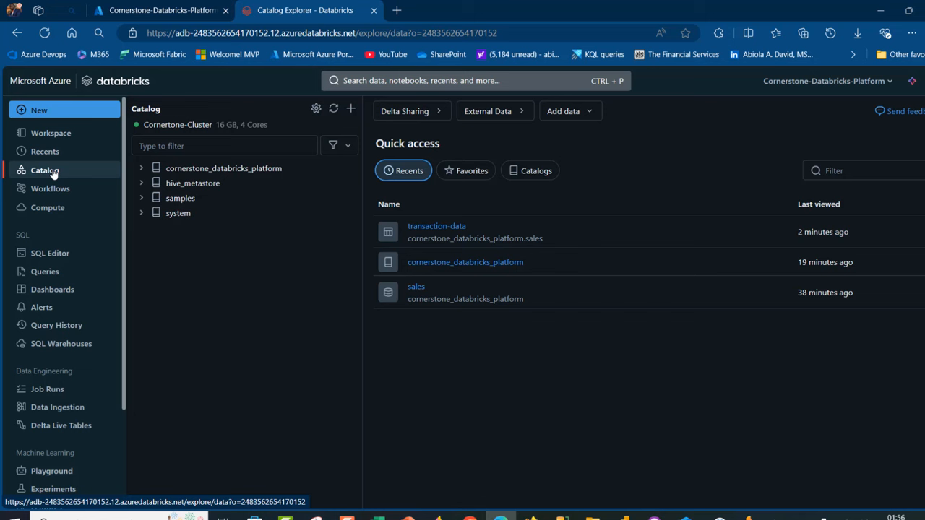
mouse_move(223, 168)
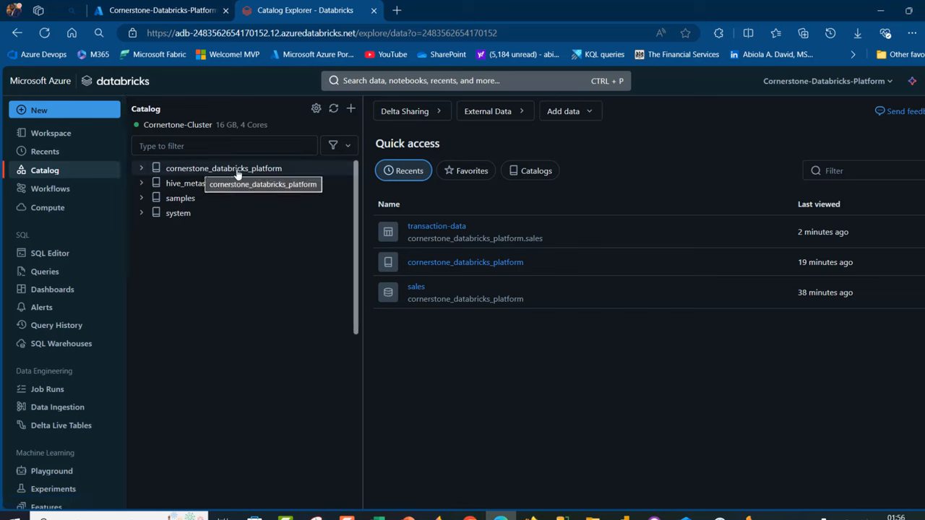
mouse_move(194, 183)
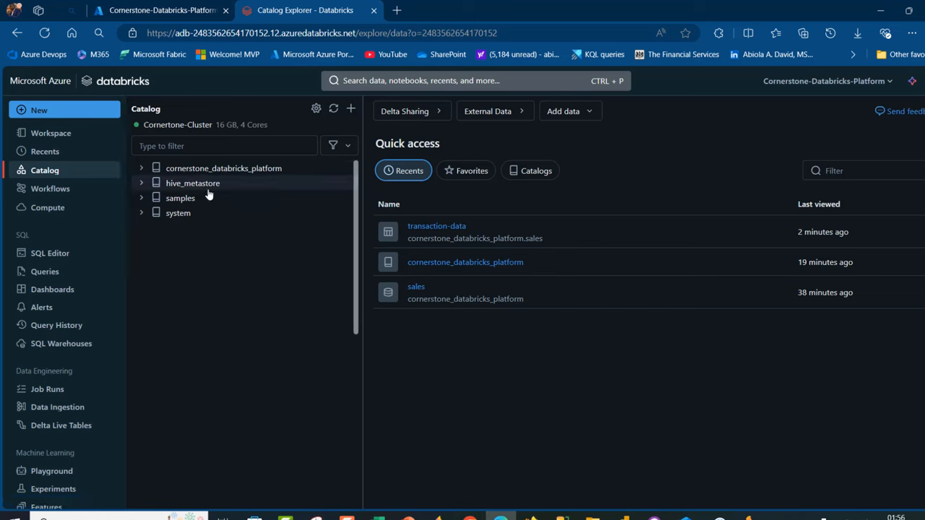
mouse_move(192, 182)
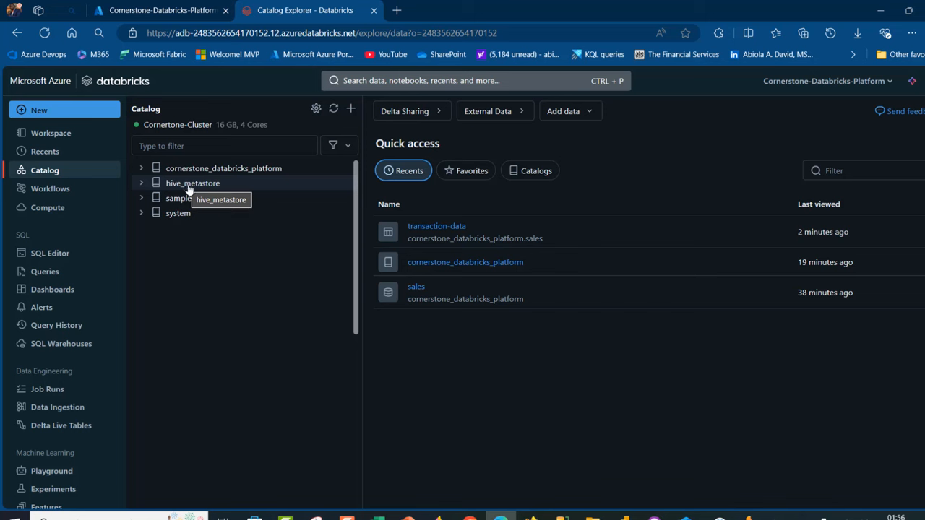
mouse_move(179, 198)
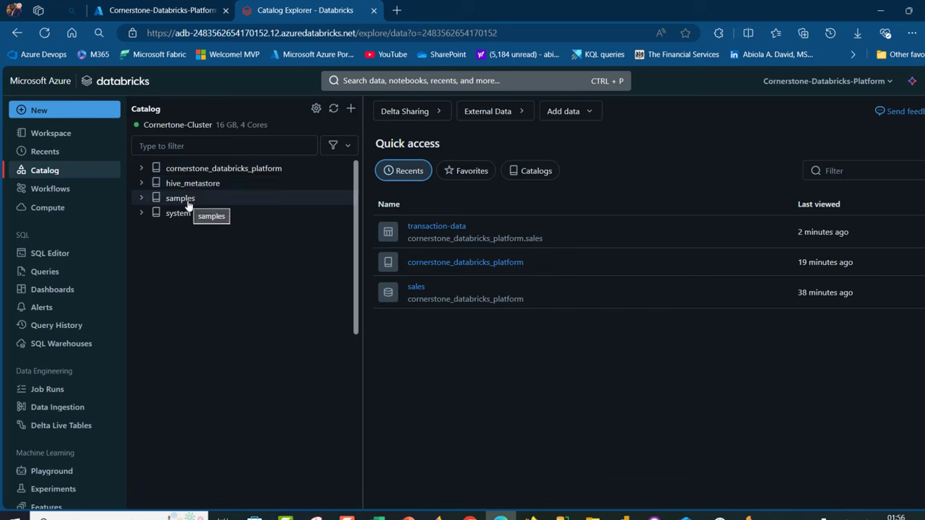
mouse_move(181, 173)
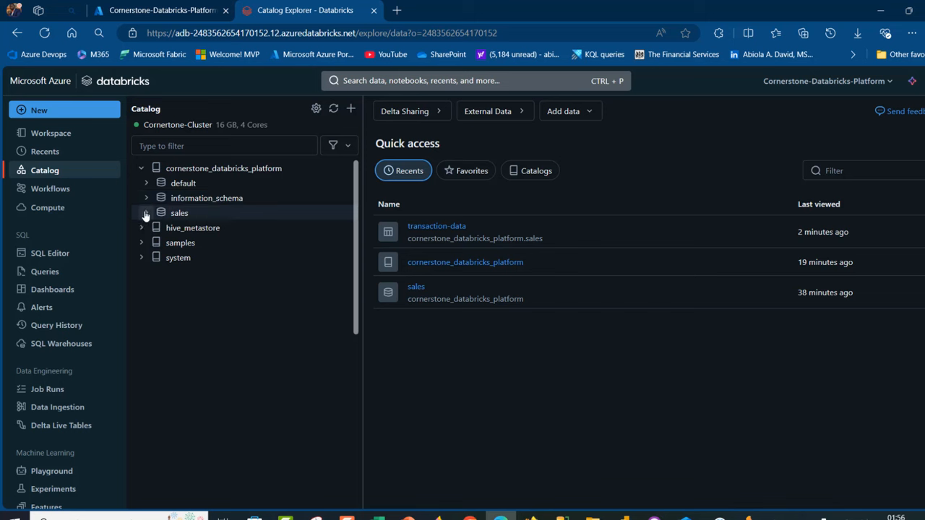
left_click(146, 213)
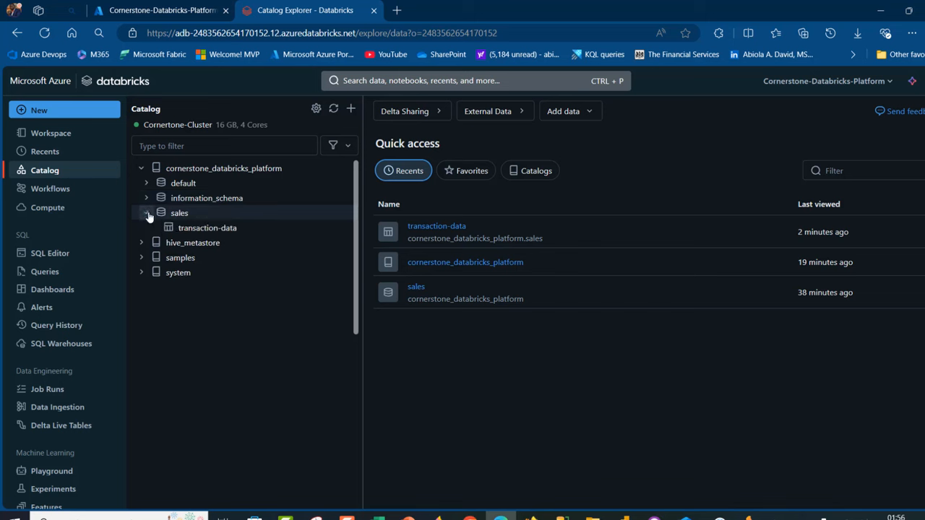
mouse_move(208, 228)
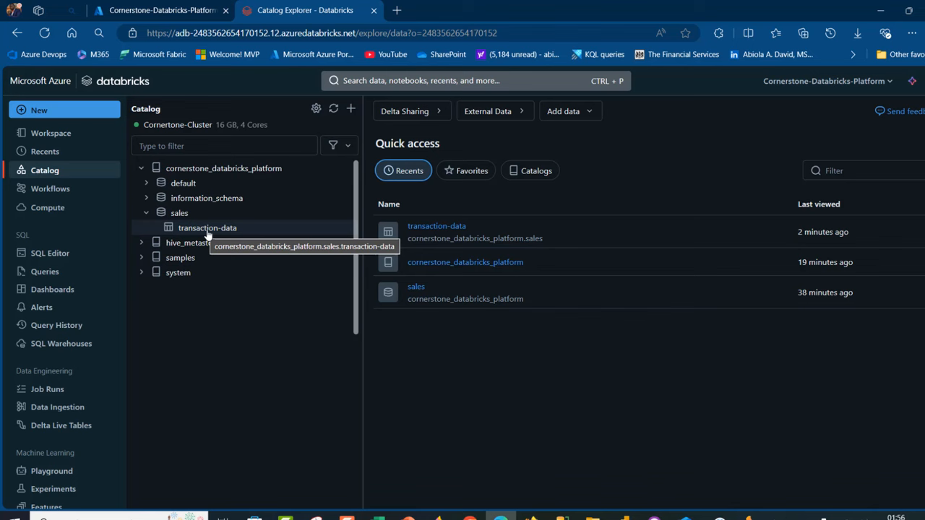
- View the transaction-data table overview with its Year, Product, Price, Quantity and Sales columns
left_click(208, 228)
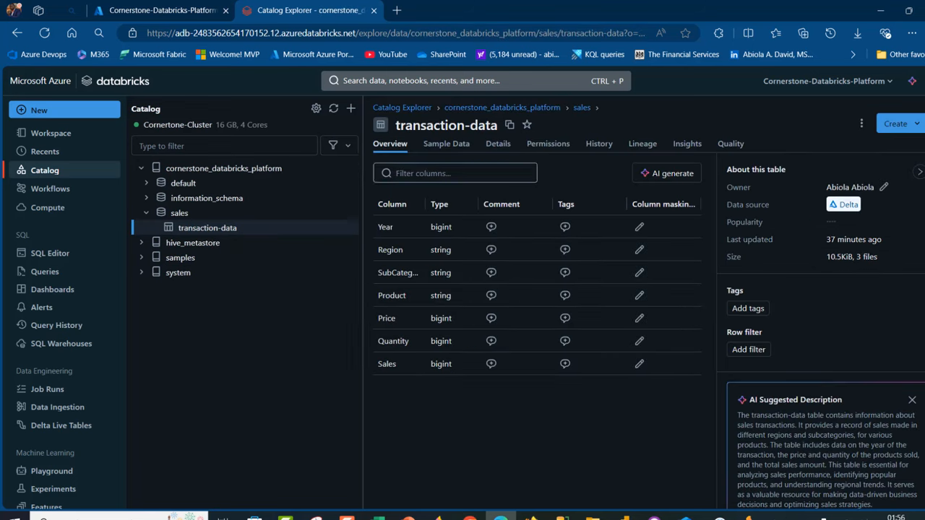
mouse_move(437, 237)
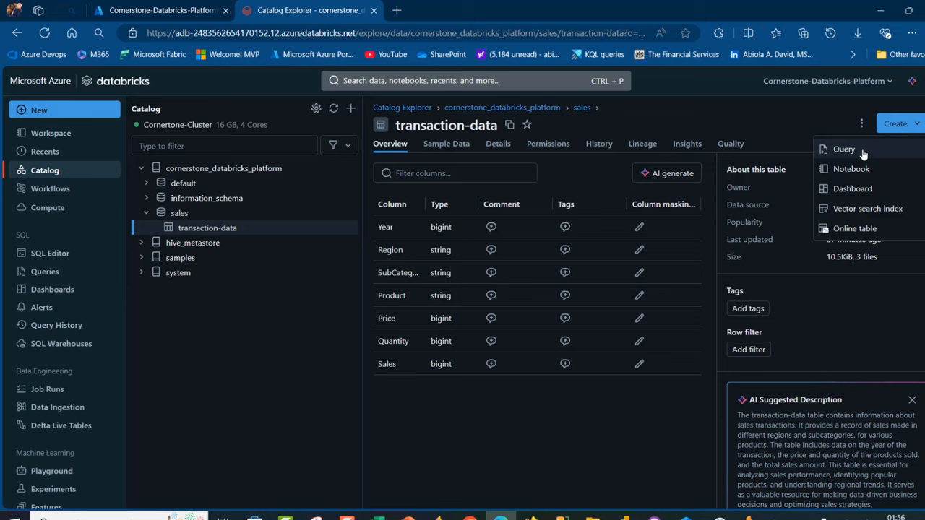
mouse_move(51, 260)
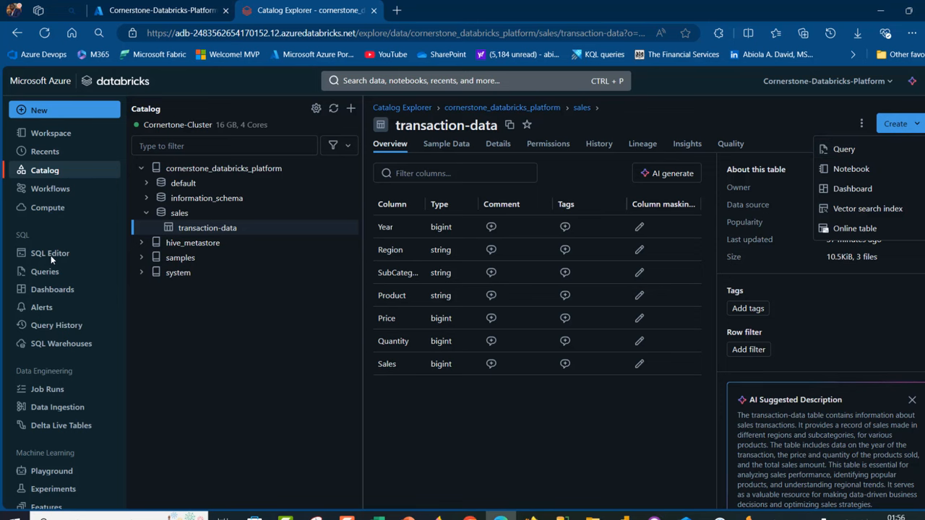
- Start a new blank query in the SQL Editor and place the cursor in it
left_click(49, 252)
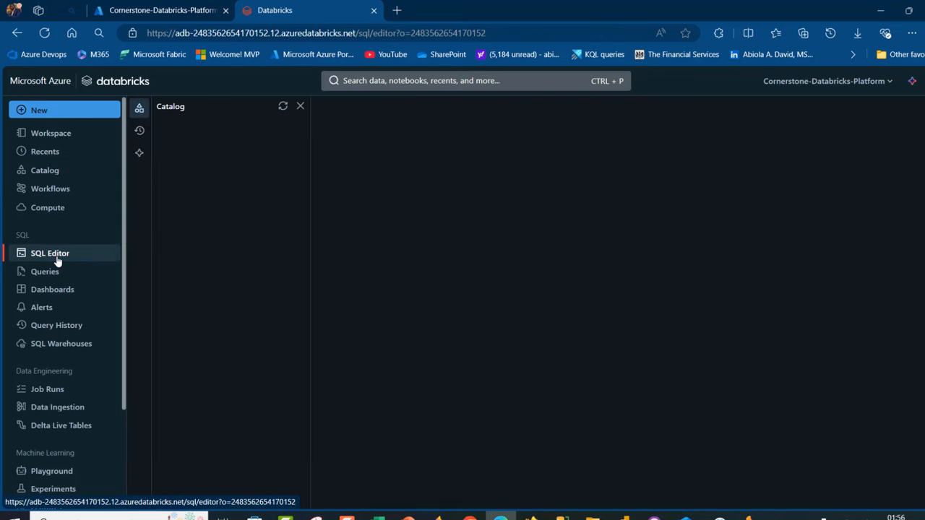
left_click(49, 253)
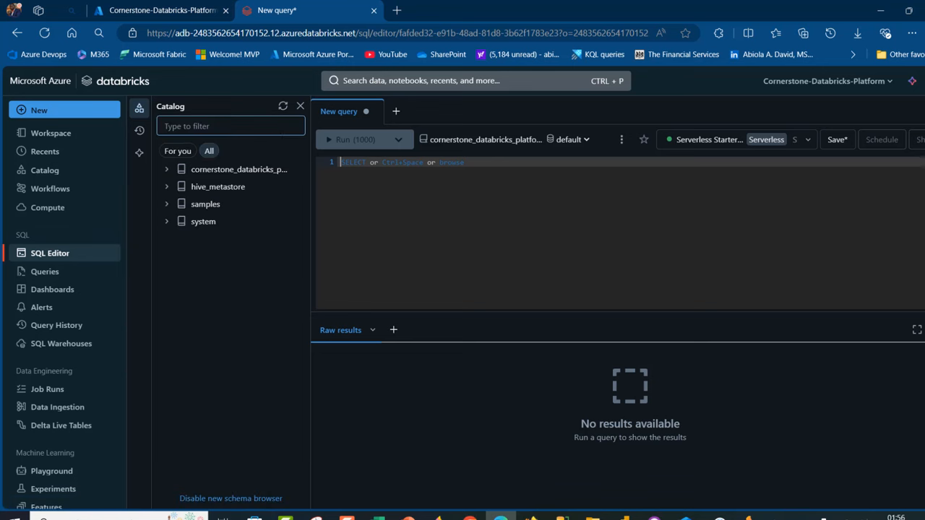
mouse_move(138, 107)
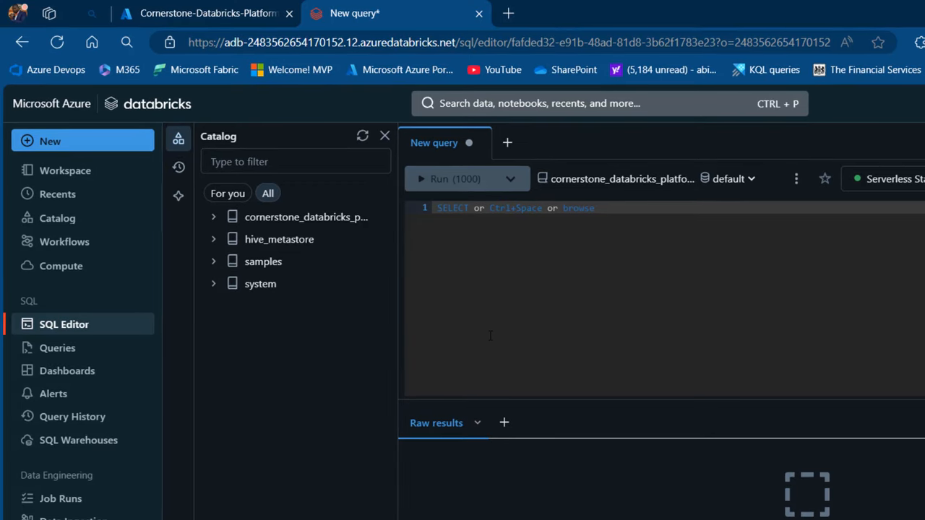
- Write SELECT * FROM cornerstone_databricks_platform.sales.`transaction-data` using autocomplete for the table path
type("SELECT *")
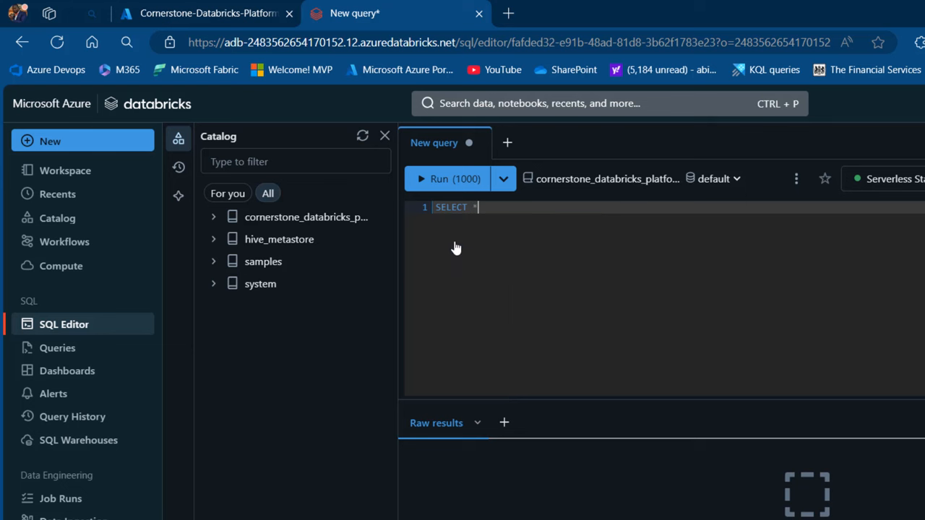
type("f")
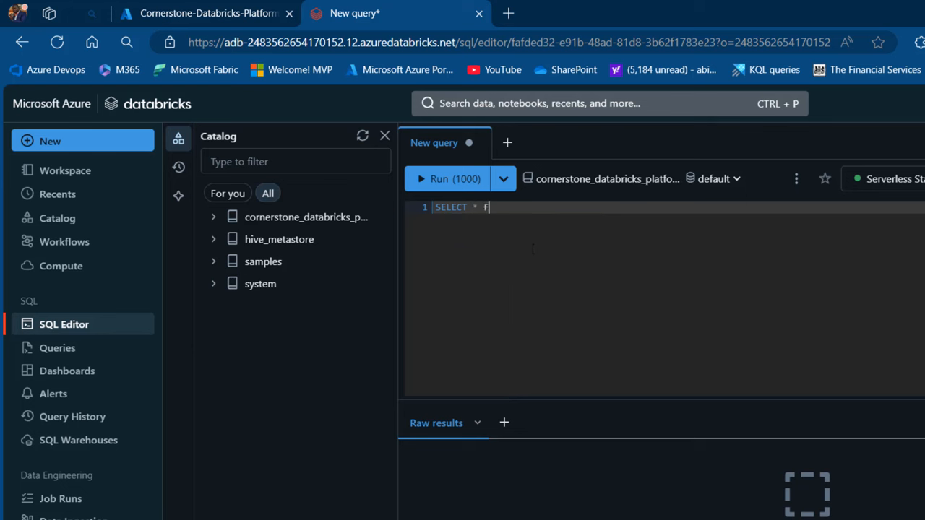
type("rom")
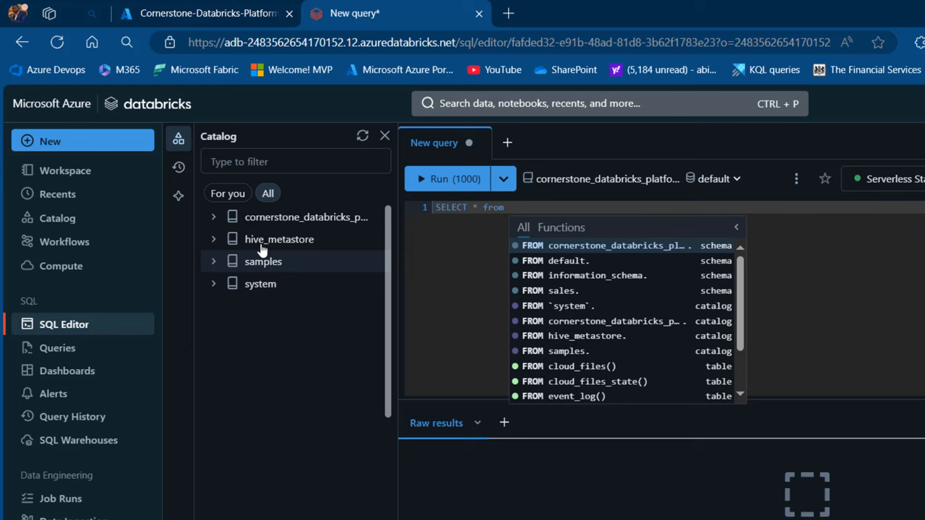
mouse_move(590, 249)
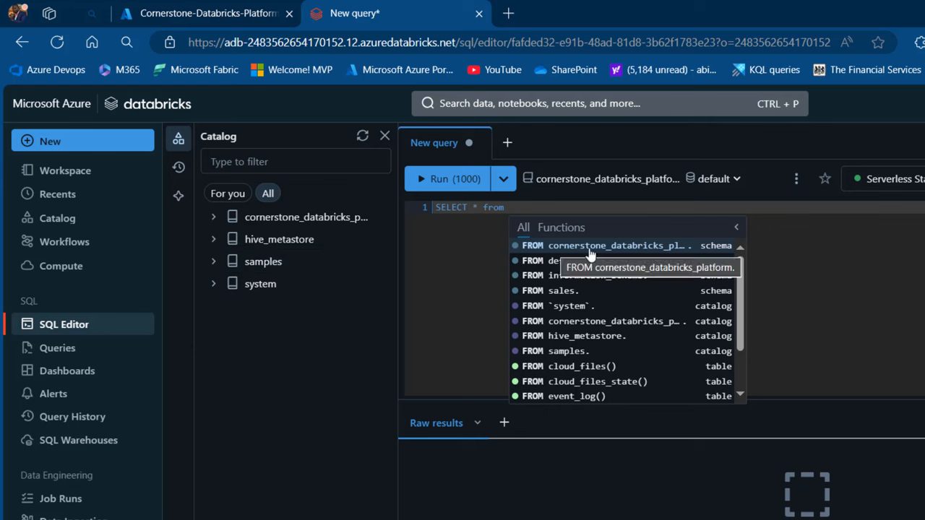
left_click(615, 246)
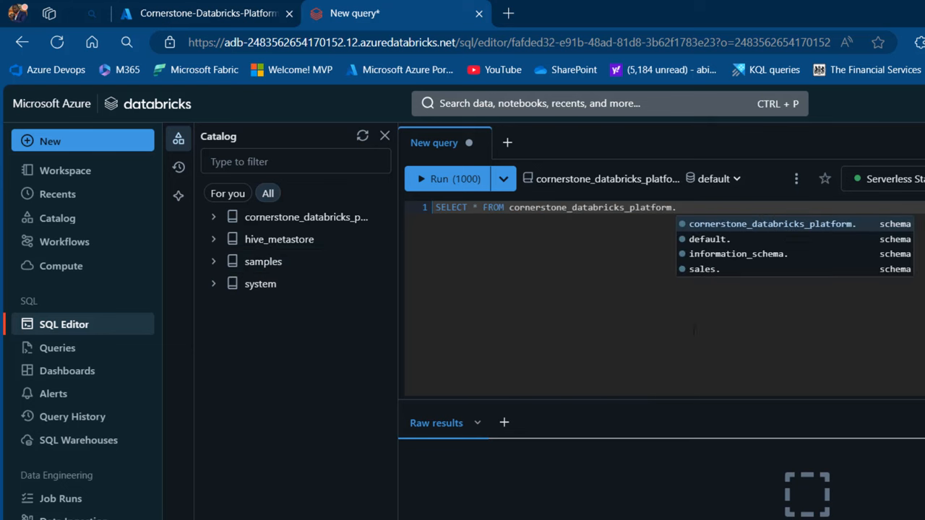
mouse_move(704, 269)
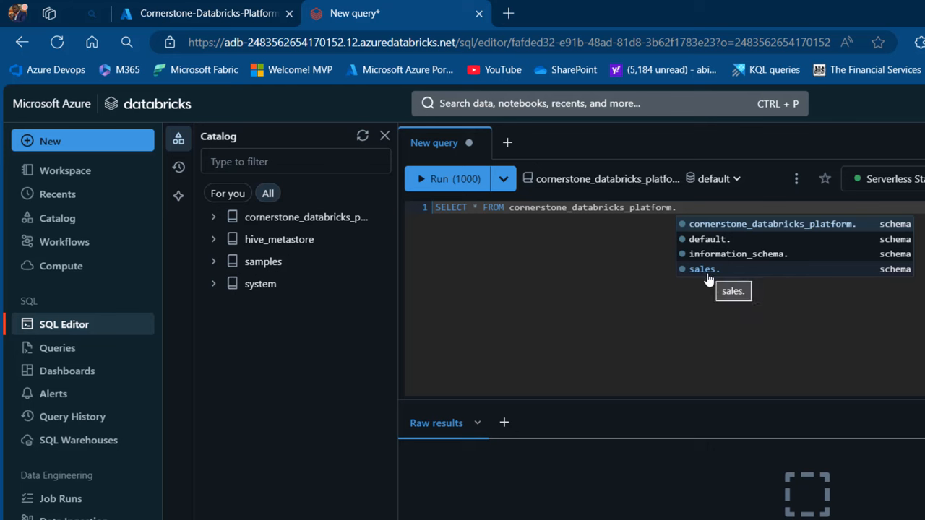
left_click(703, 269)
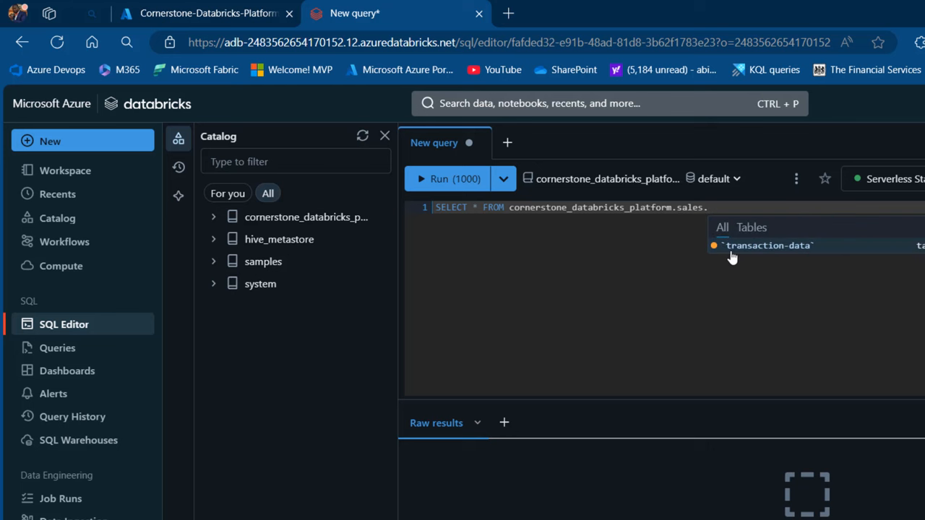
left_click(769, 245)
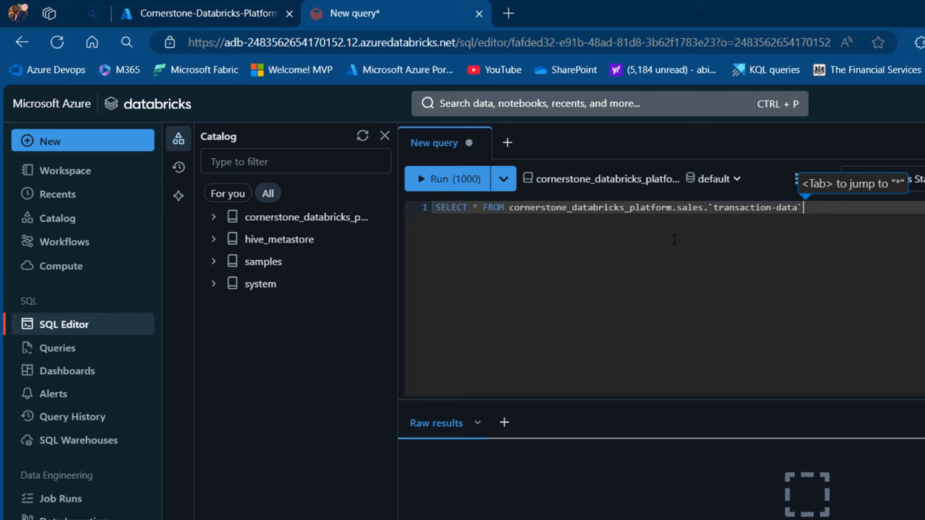
- Run the query to return 441 transaction-data rows, then split SELECT and FROM onto separate lines
left_click(454, 180)
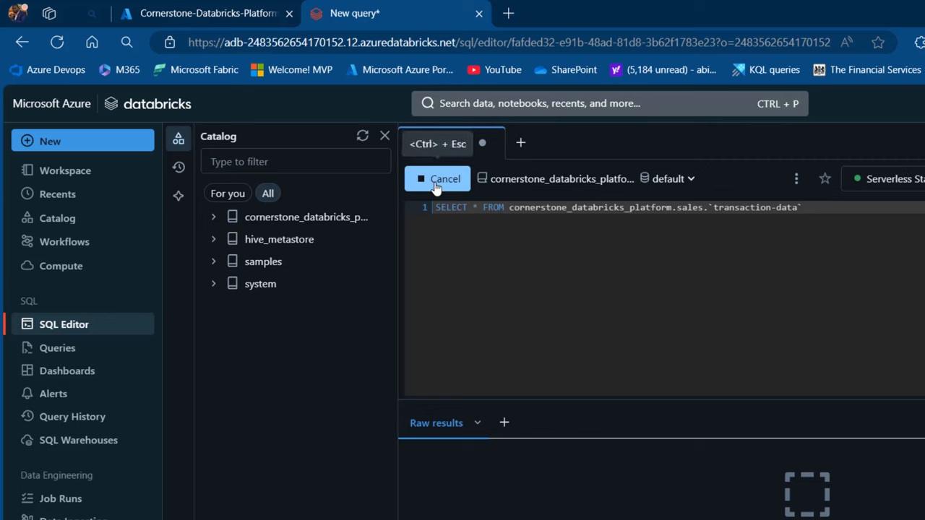
left_click(445, 180)
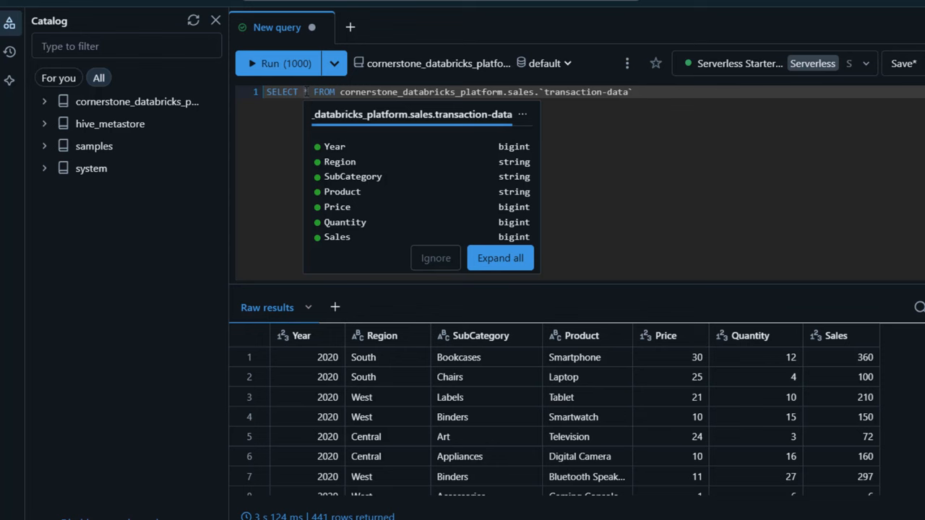
left_click(435, 257)
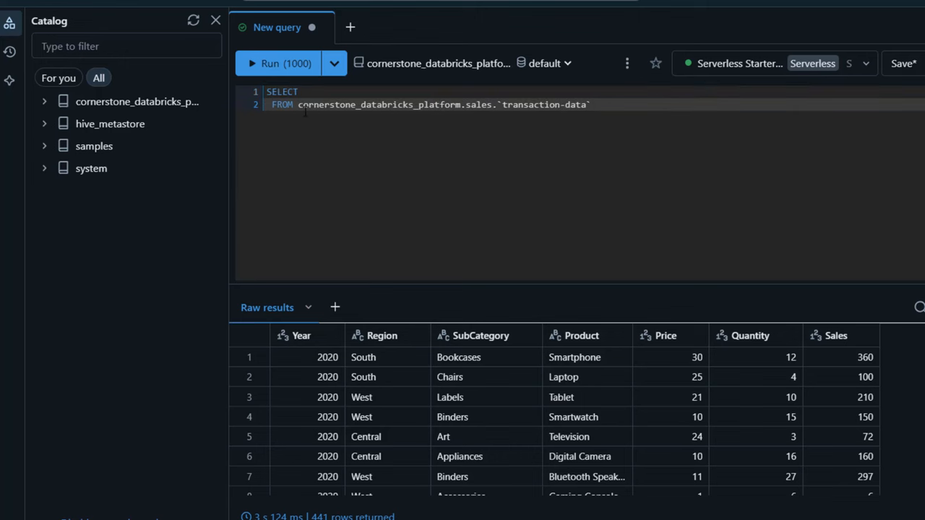
- List Year, Product and SUM(Sales) AS Total_Sales in the SELECT clause
key("Enter")
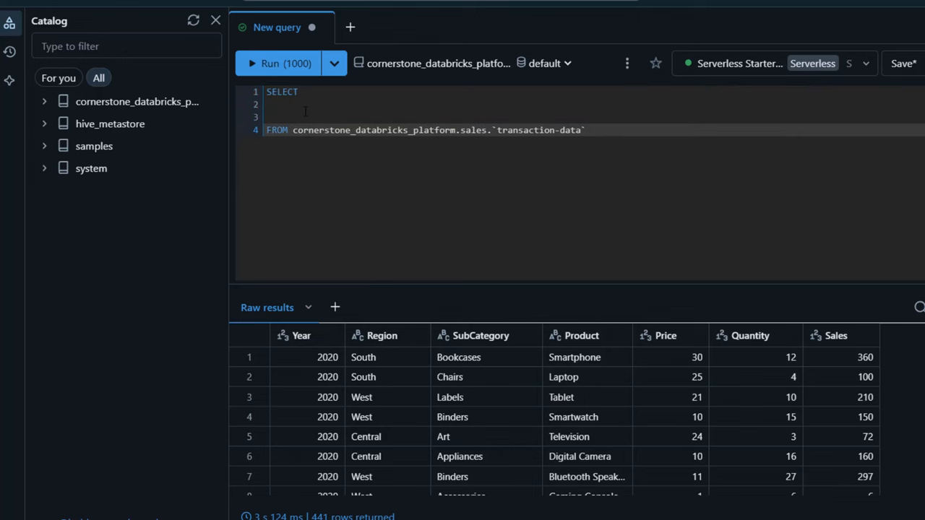
type("Year,")
type("Produ")
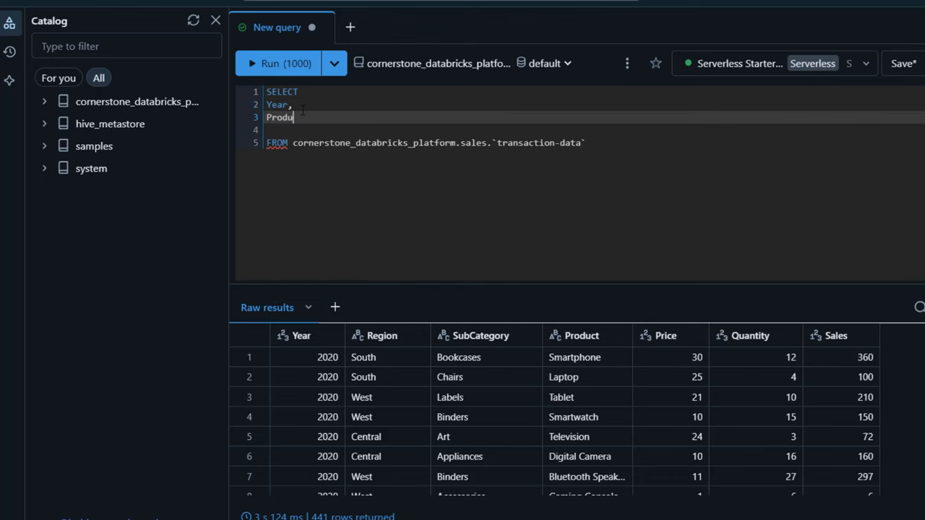
type("ct,")
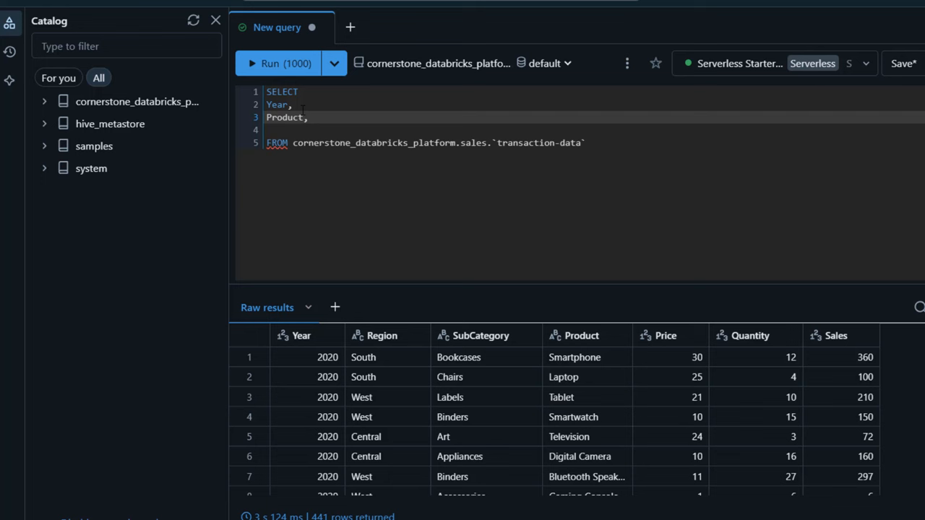
type("SUM()")
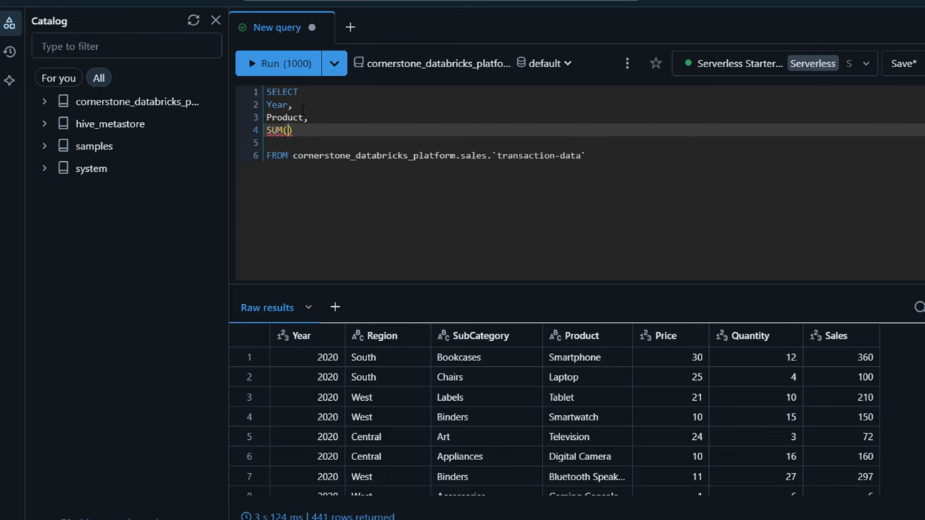
type("Sales")
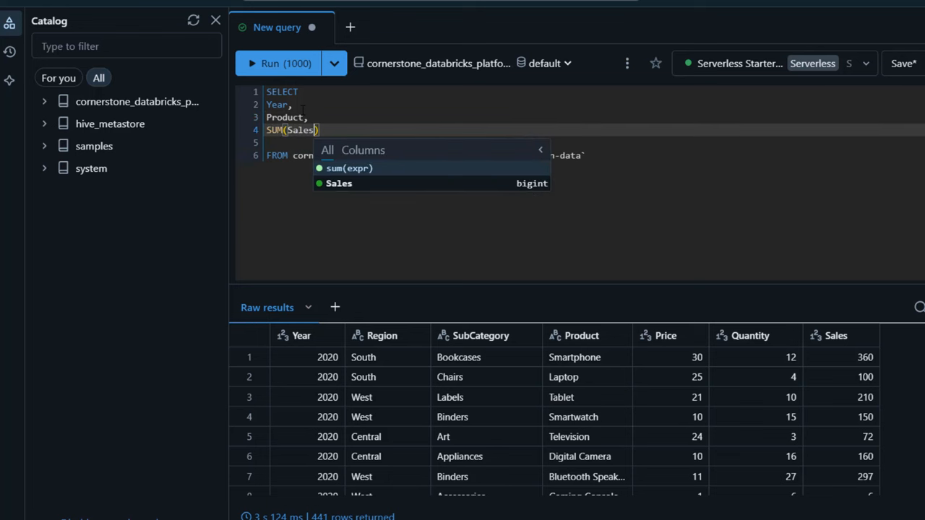
type("AS")
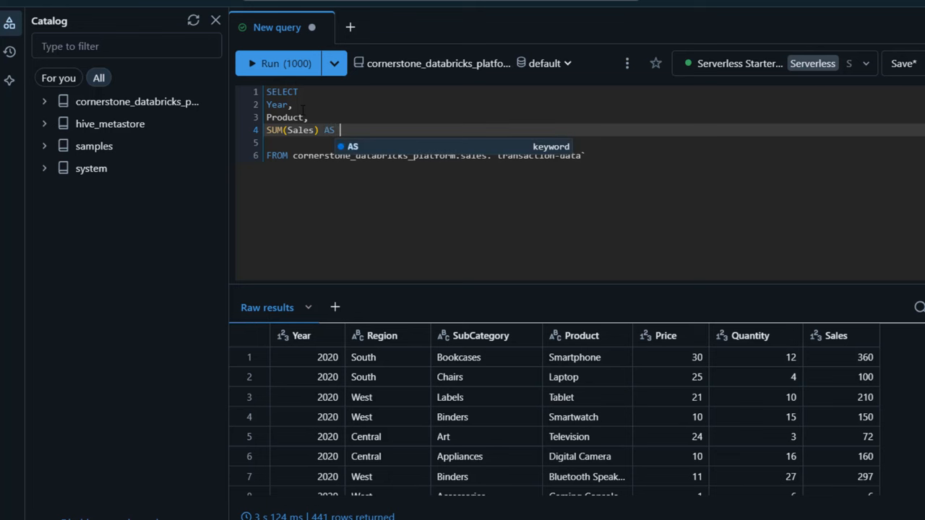
type("Total_D")
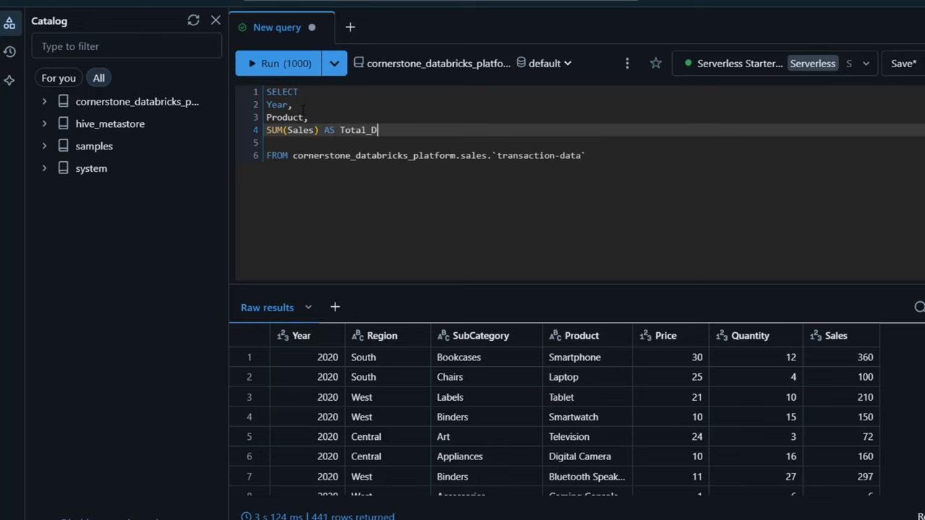
type("ales,")
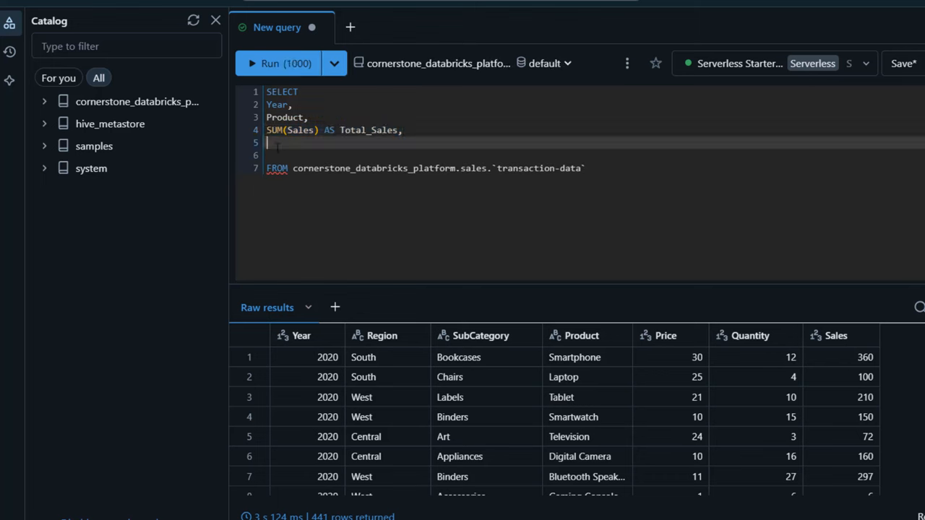
- Add AVG(Sales) AS Avg_Sales after Total_Sales by duplicating and editing the SUM line
type("SUM(Sales) AS Total_Sales,")
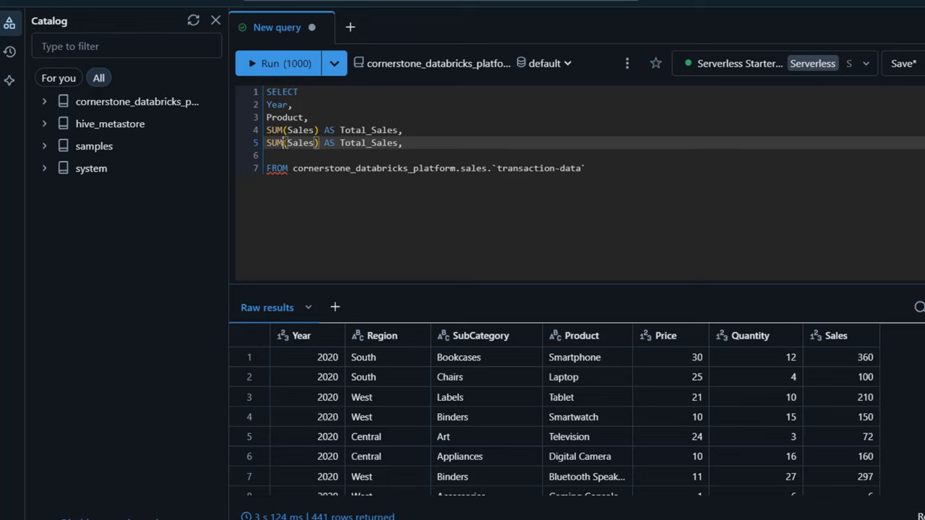
type("AVG")
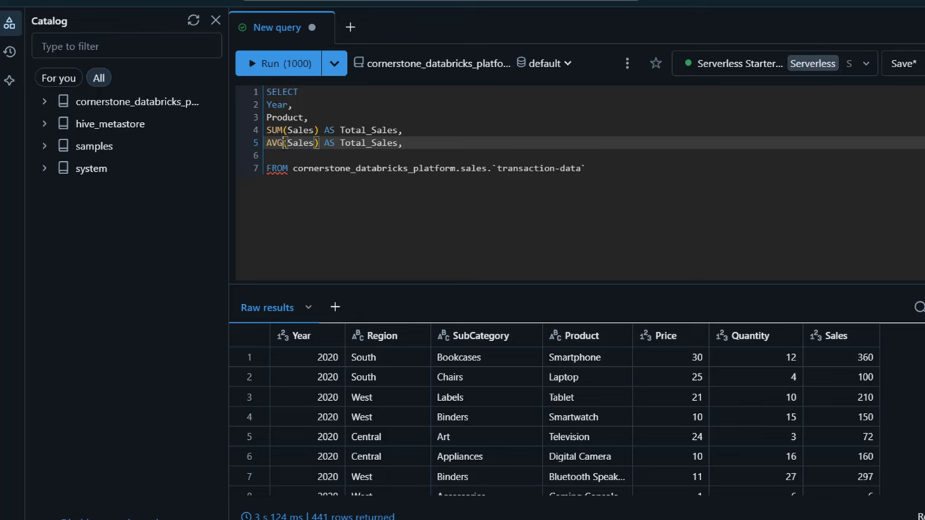
left_click(296, 143)
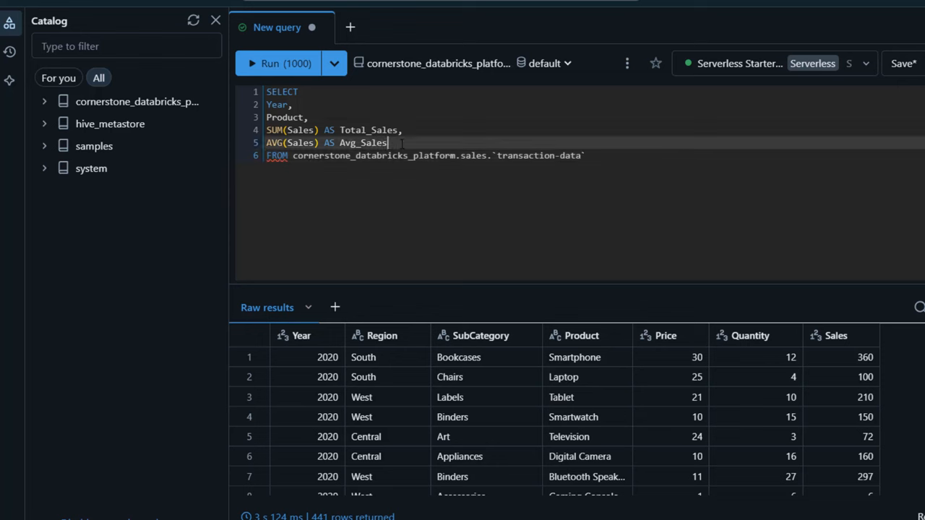
left_click(585, 156)
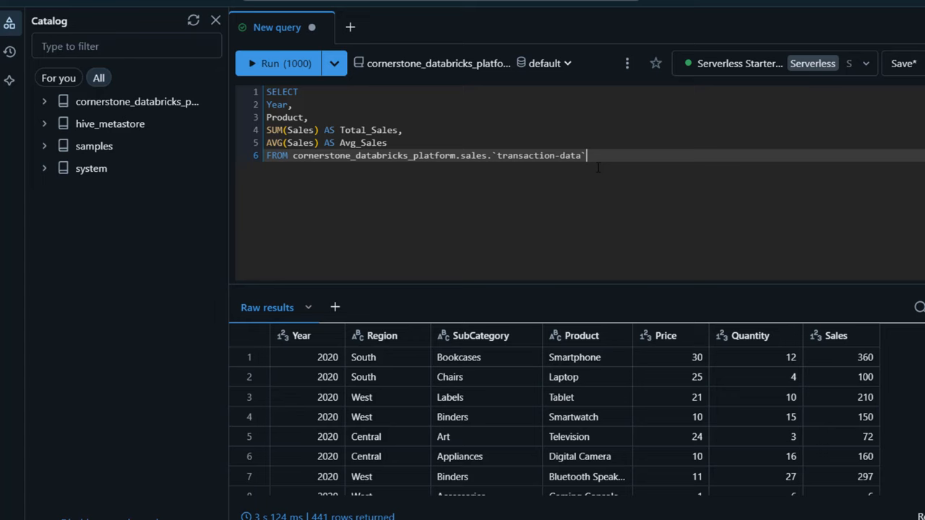
- Close the query with a GROUP BY ALL clause chosen from autocomplete
type("GROU")
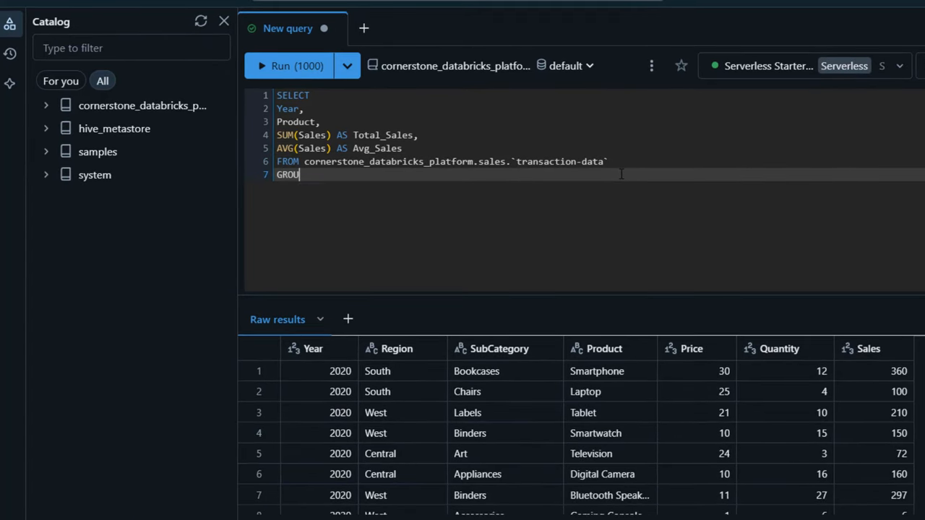
type("GROU")
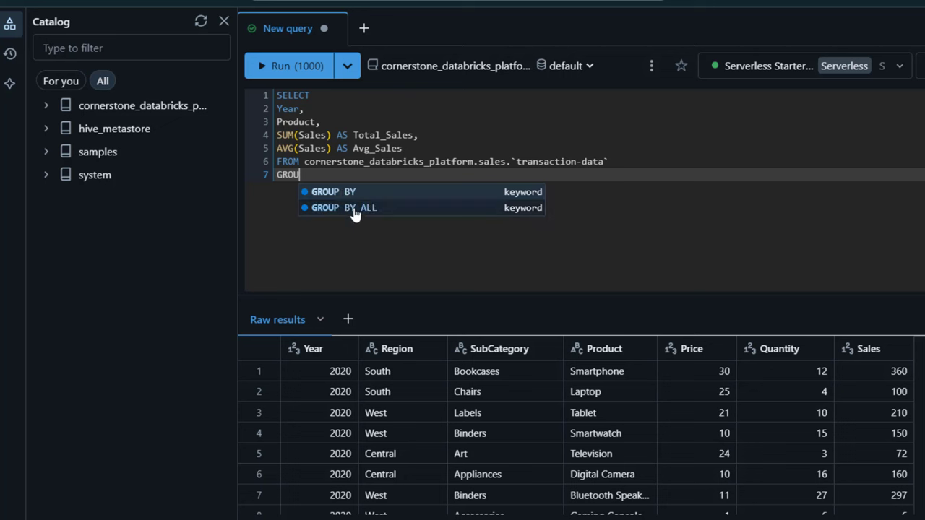
left_click(369, 208)
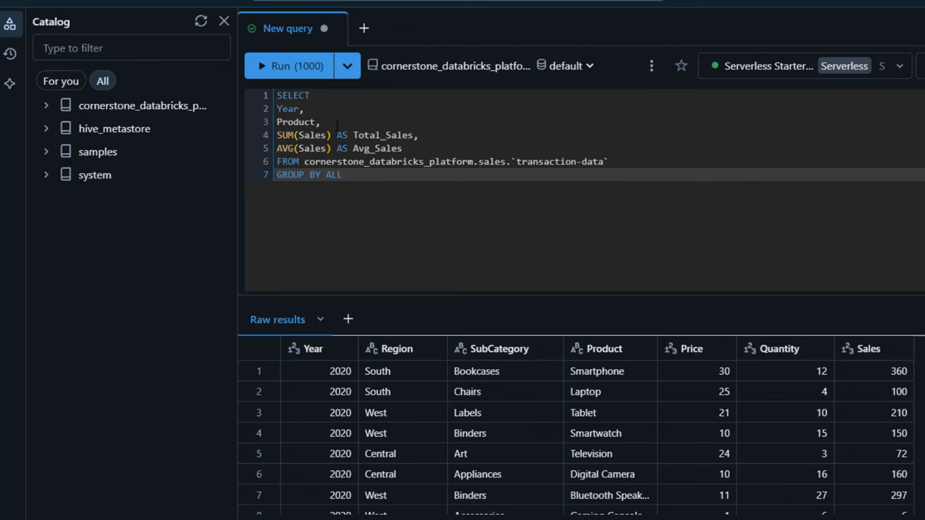
left_click_drag(276, 109, 321, 122)
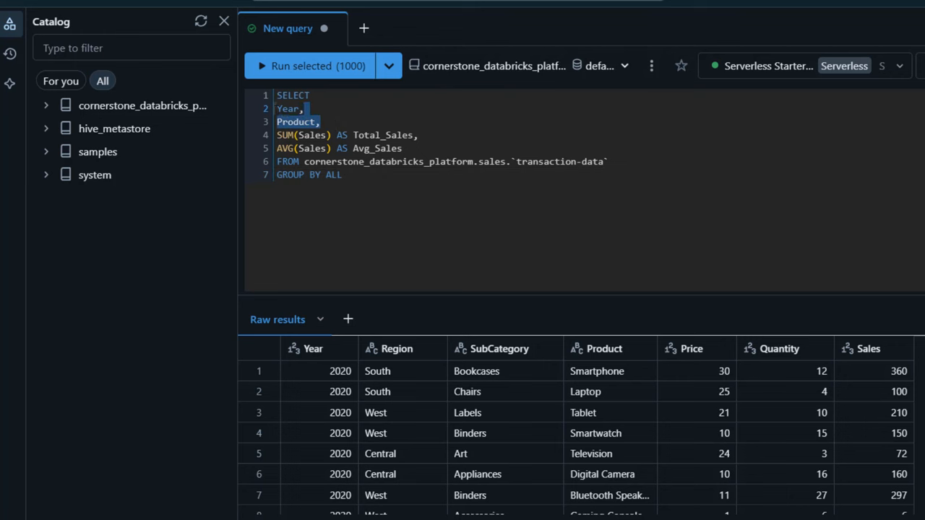
left_click(344, 173)
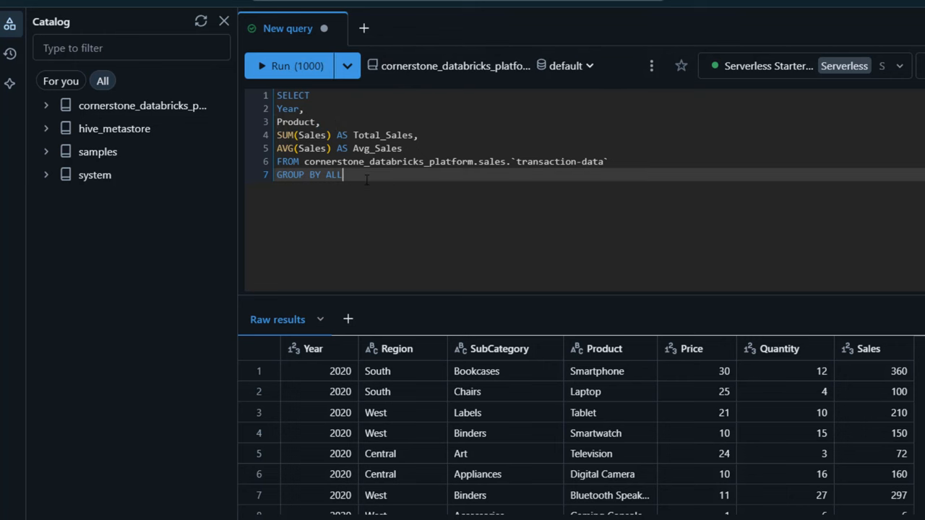
double_click(332, 174)
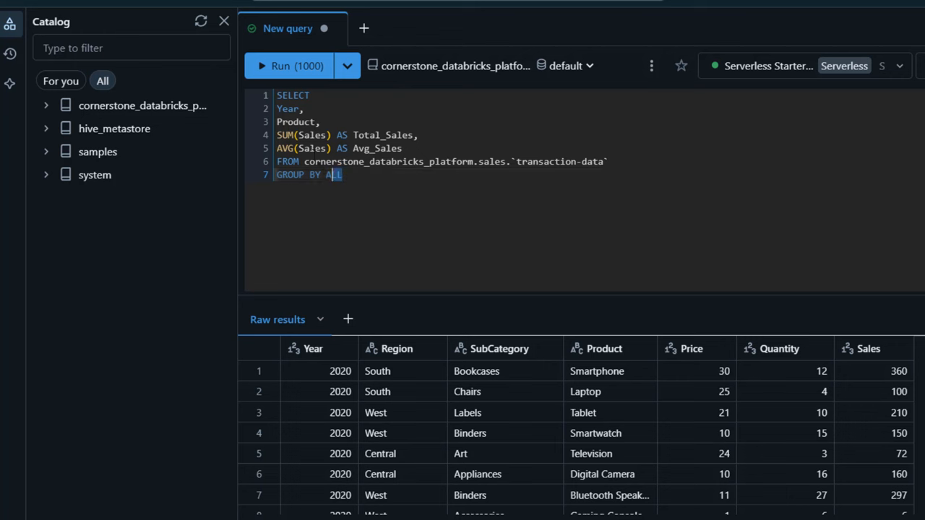
mouse_move(297, 67)
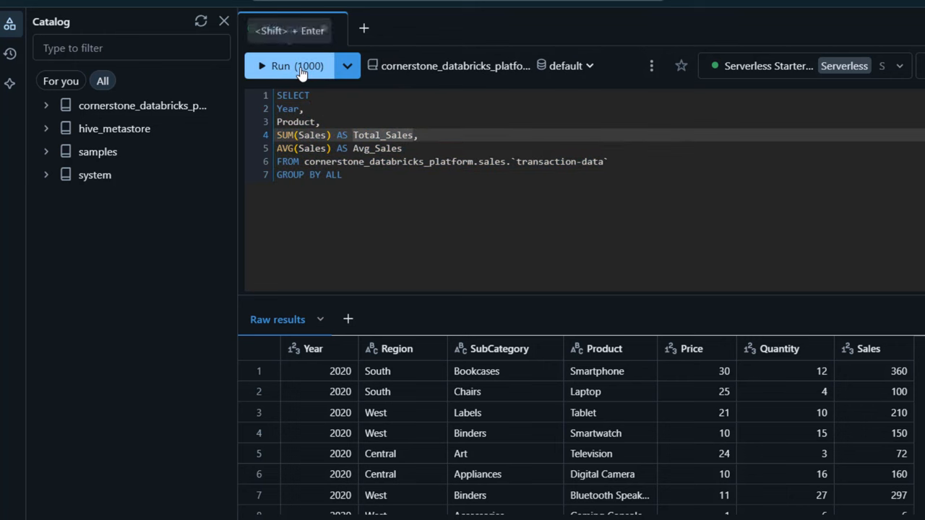
- Run the grouped query to get Year, Product, Total_Sales and Avg_Sales rows, starting with 2020 Smartwatch 1394
left_click(289, 66)
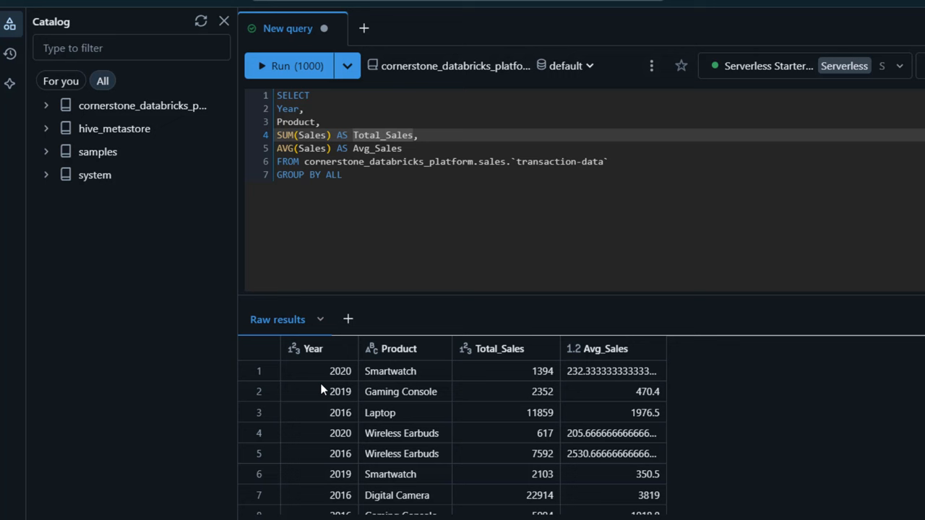
mouse_move(497, 381)
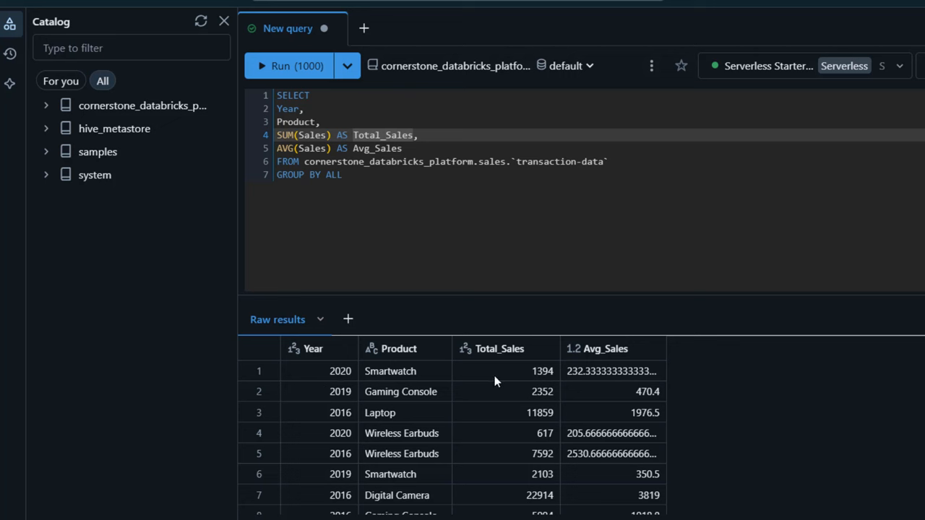
mouse_move(615, 378)
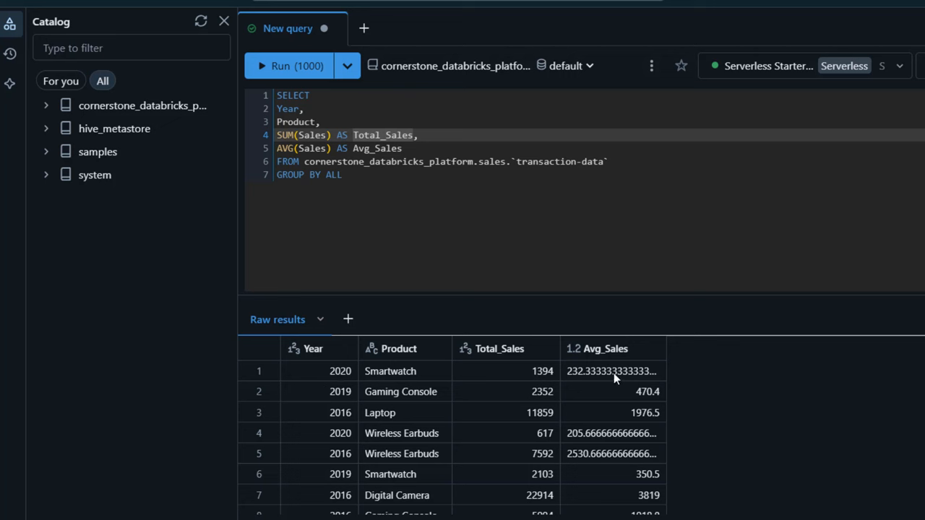
mouse_move(364, 184)
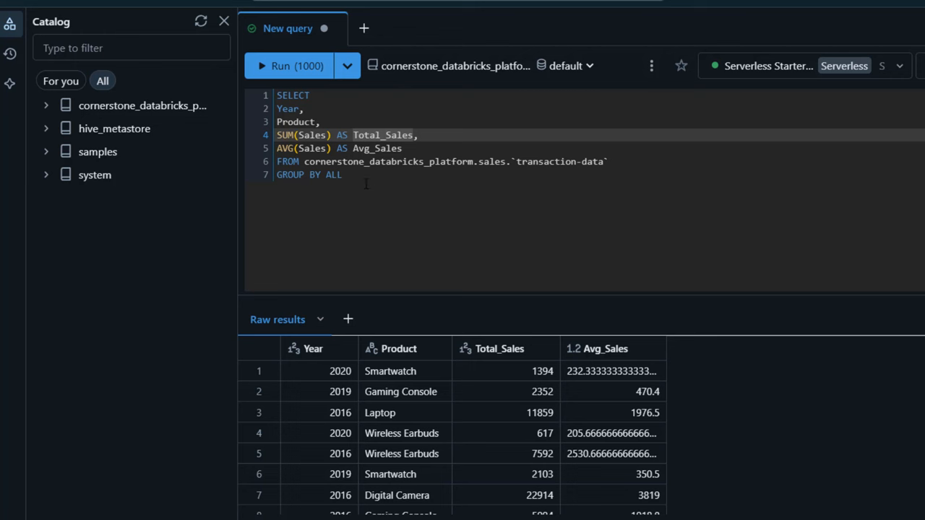
left_click_drag(277, 162, 341, 173)
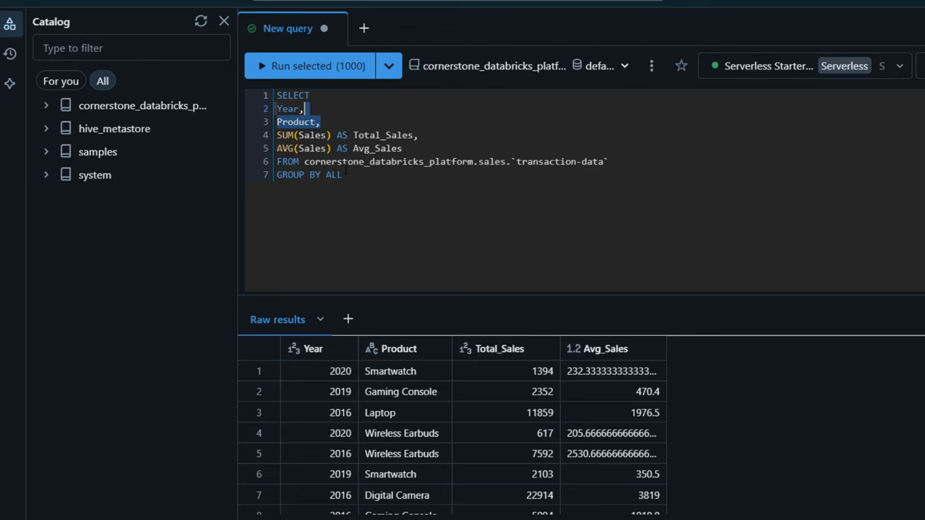
left_click(345, 173)
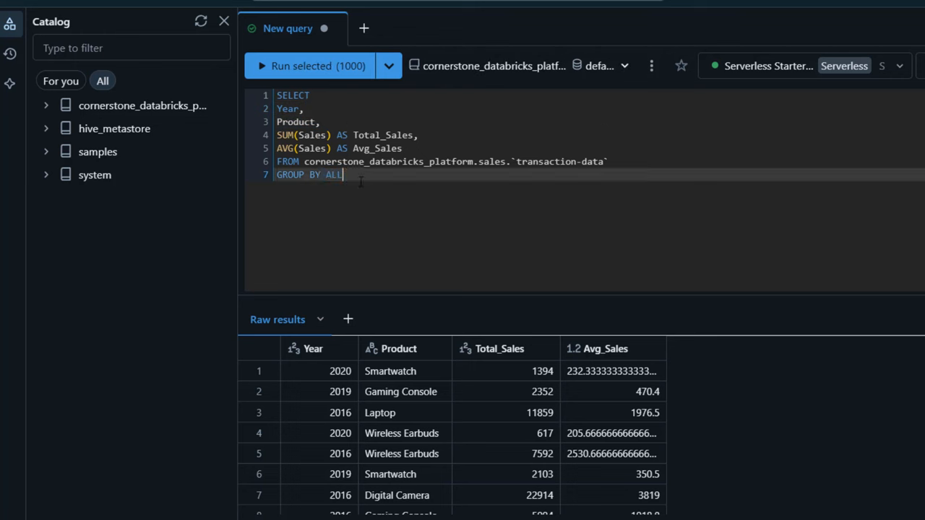